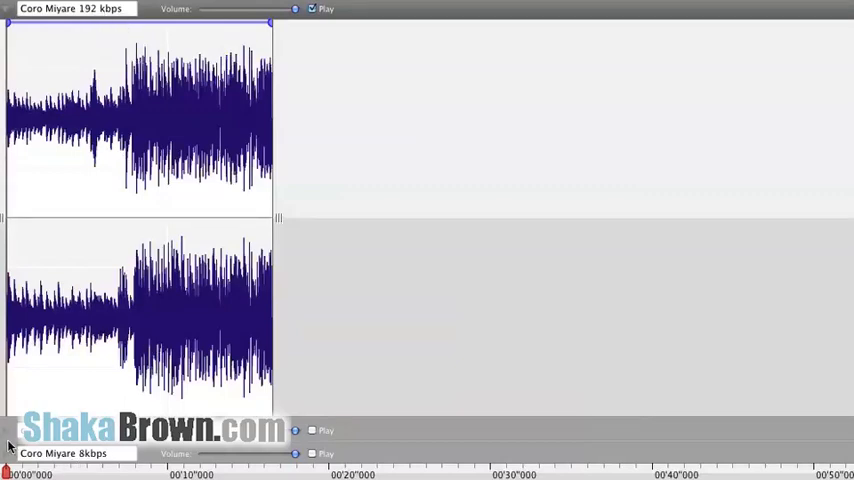
{"action": "mouse_move", "coordinate": [62, 452]}
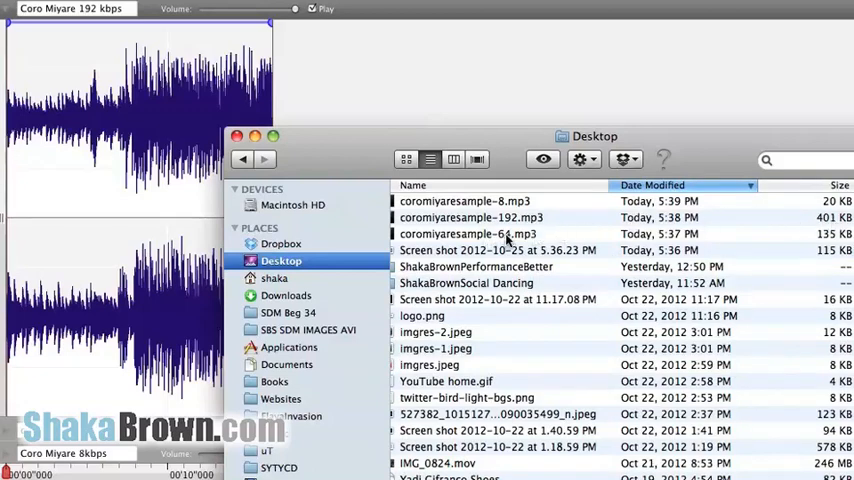
{"action": "mouse_move", "coordinate": [500, 208]}
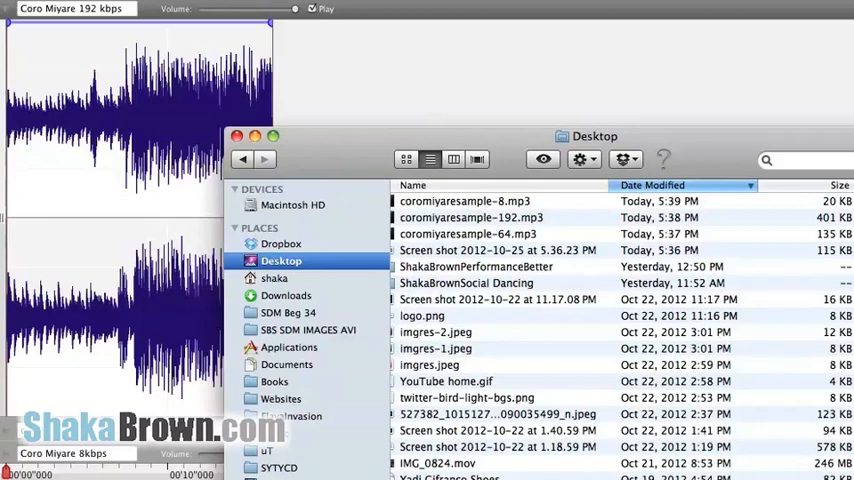
Load coromiyaresample-64.mp3 as the 'coro Miyare 64kbps' track between the 192 and 8 kbps tracks
{"action": "left_click", "coordinate": [238, 136]}
{"action": "type", "text": "coro Miyare 64kbps"}
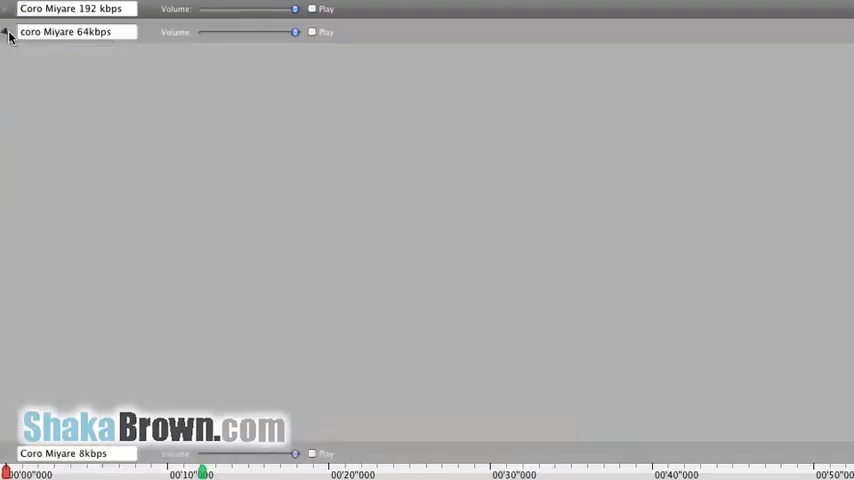
Play the 64 kbps track past the ten-second mark, then stop its playback
{"action": "left_click", "coordinate": [312, 32]}
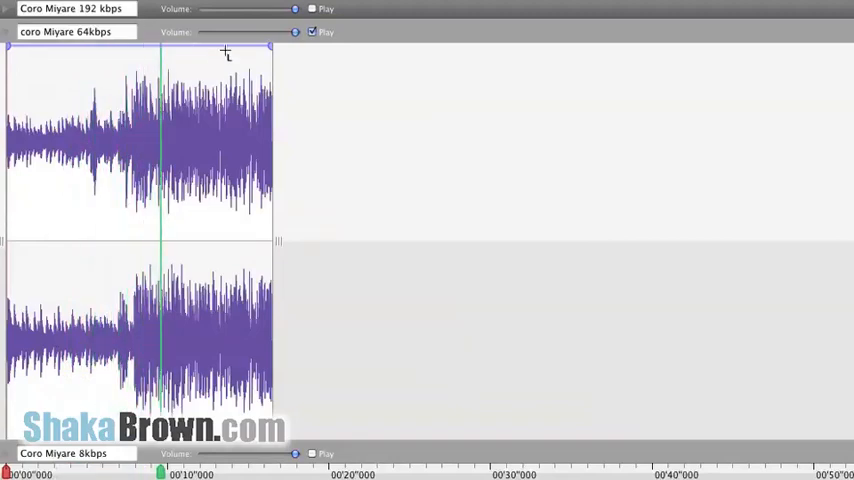
{"action": "left_click", "coordinate": [216, 90]}
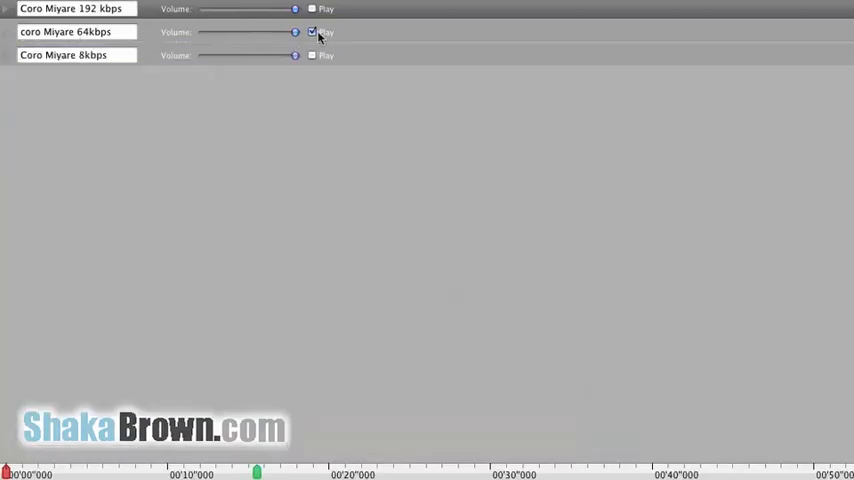
Switch playback from the 64 kbps track to the 8 kbps track and start it from the beginning
{"action": "left_click", "coordinate": [312, 56]}
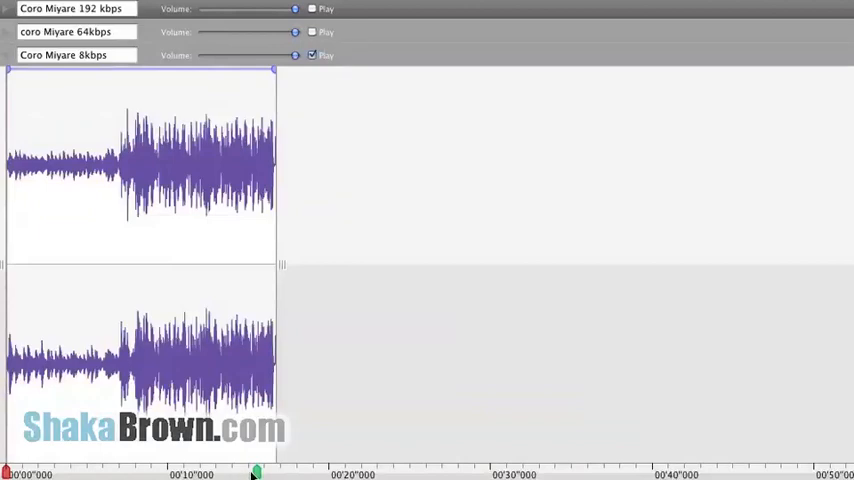
{"action": "left_click", "coordinate": [256, 472]}
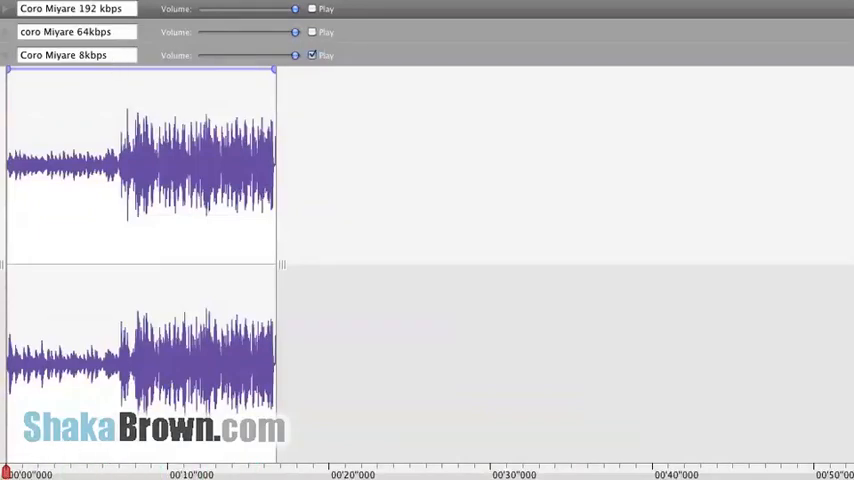
{"action": "left_click", "coordinate": [8, 472]}
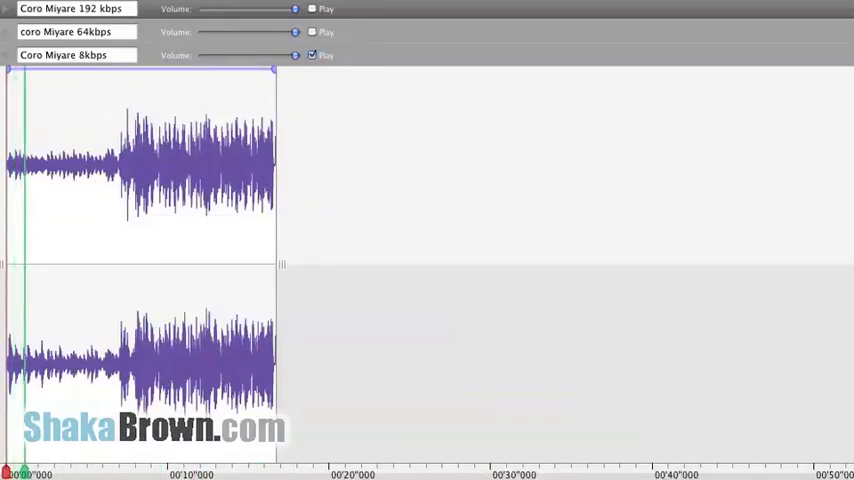